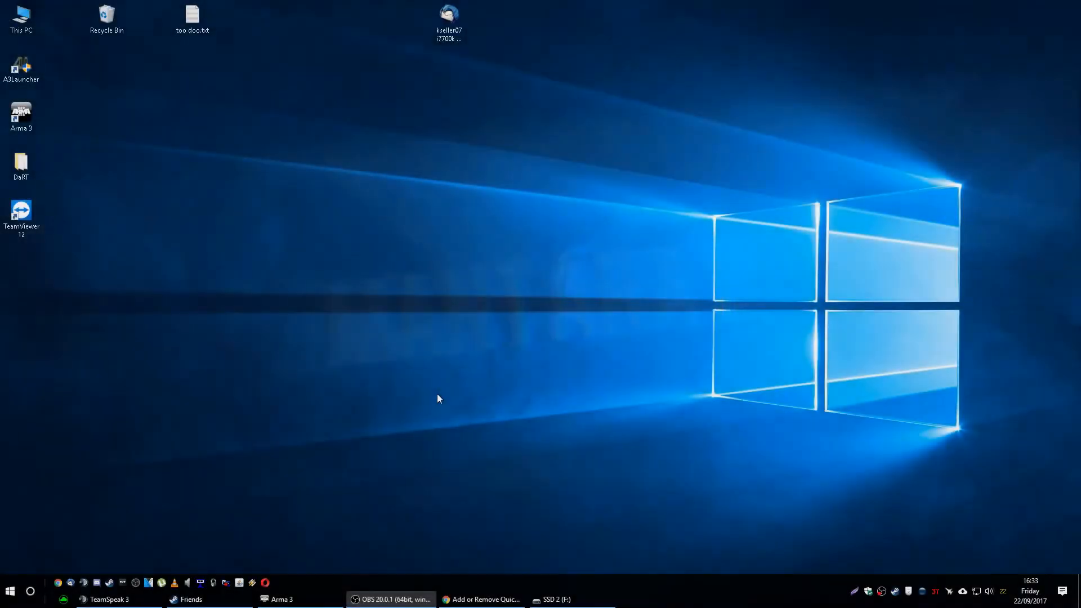
mouse_move(524, 421)
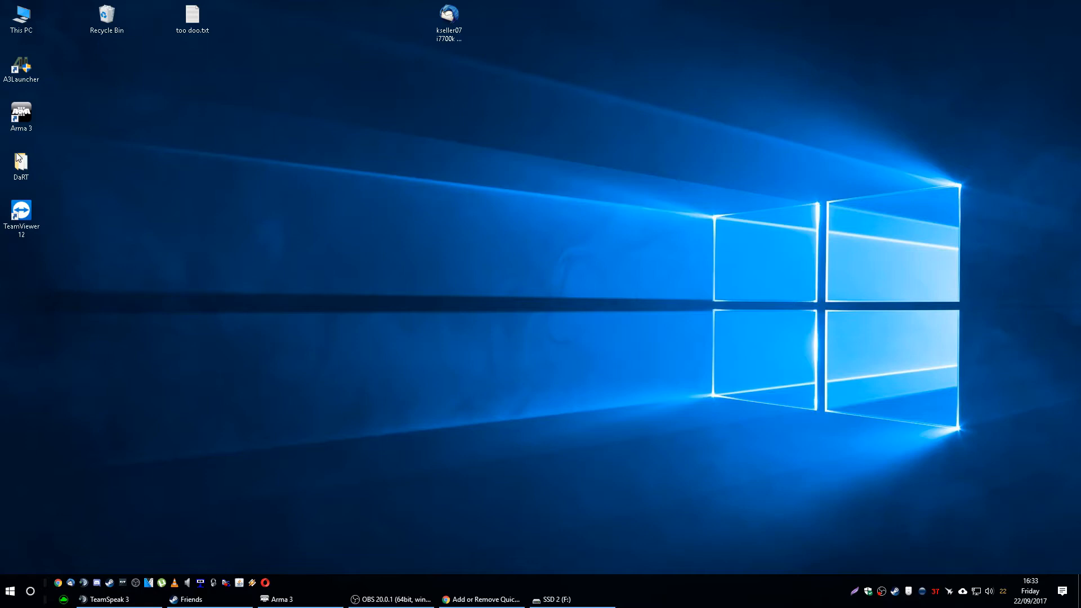
mouse_move(386, 230)
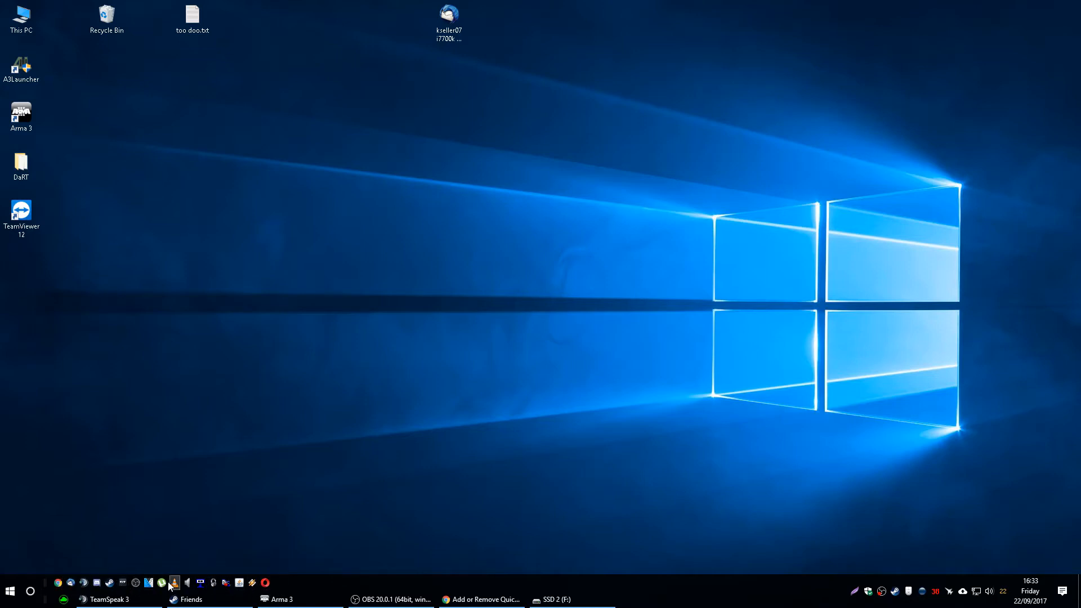
mouse_move(65, 582)
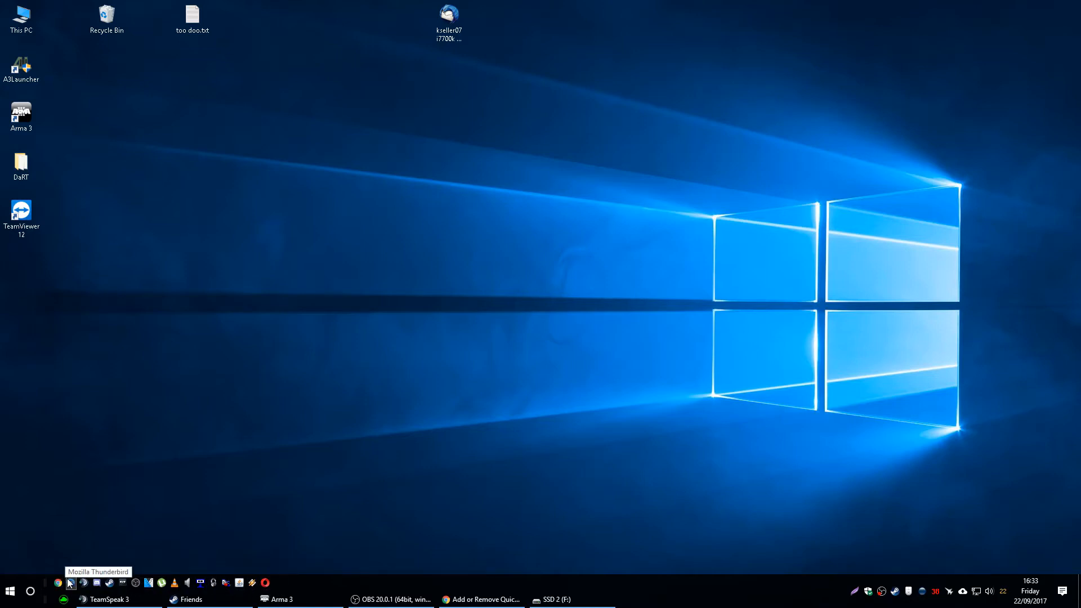
mouse_move(677, 593)
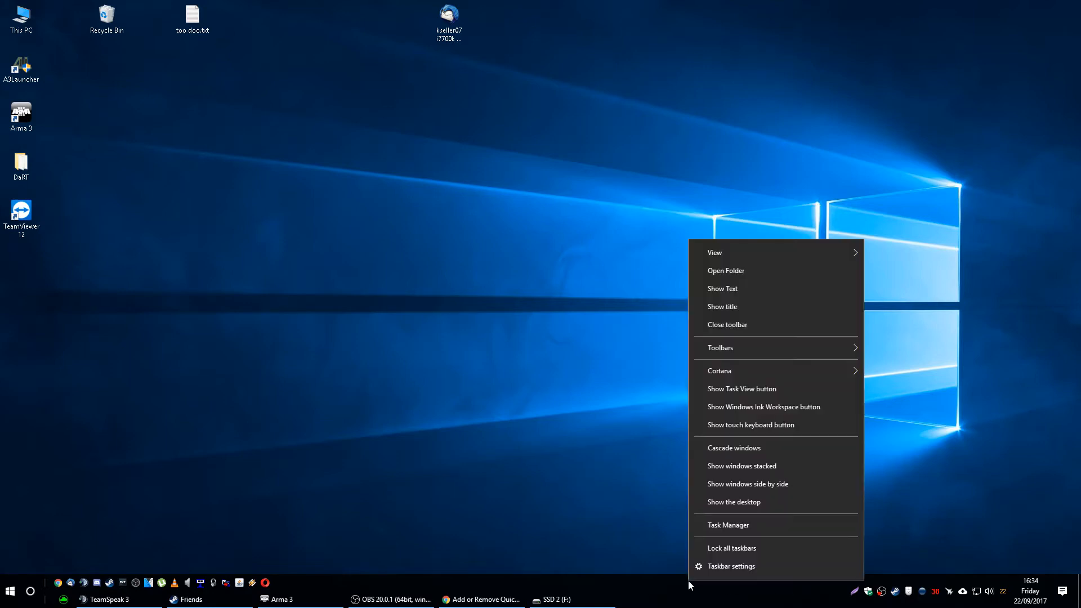
mouse_move(720, 347)
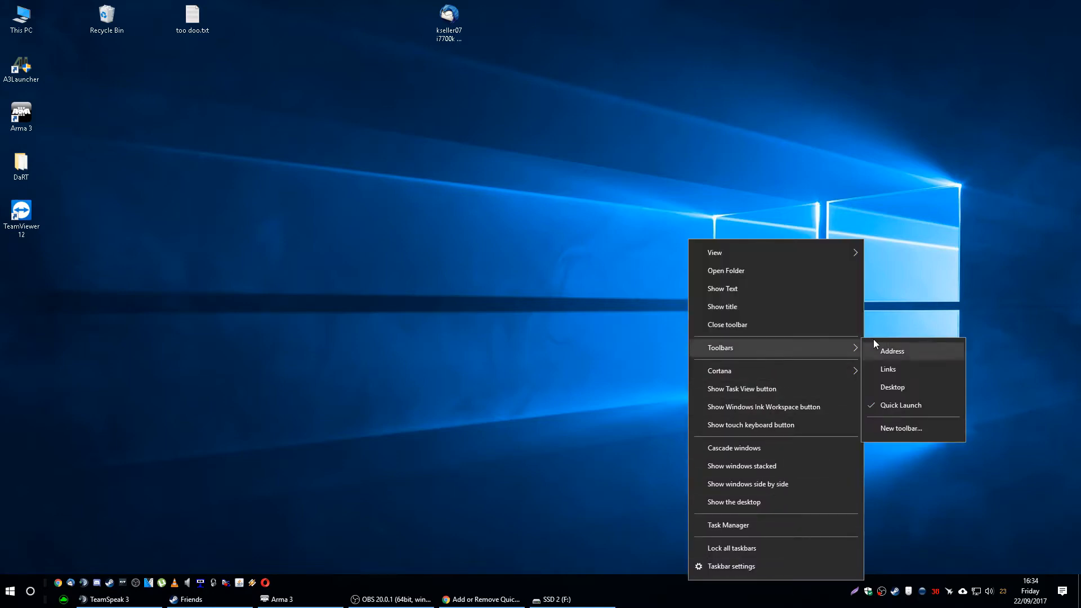
Choose New toolbar... from the taskbar's Toolbars menu to get the folder picker.
click(901, 427)
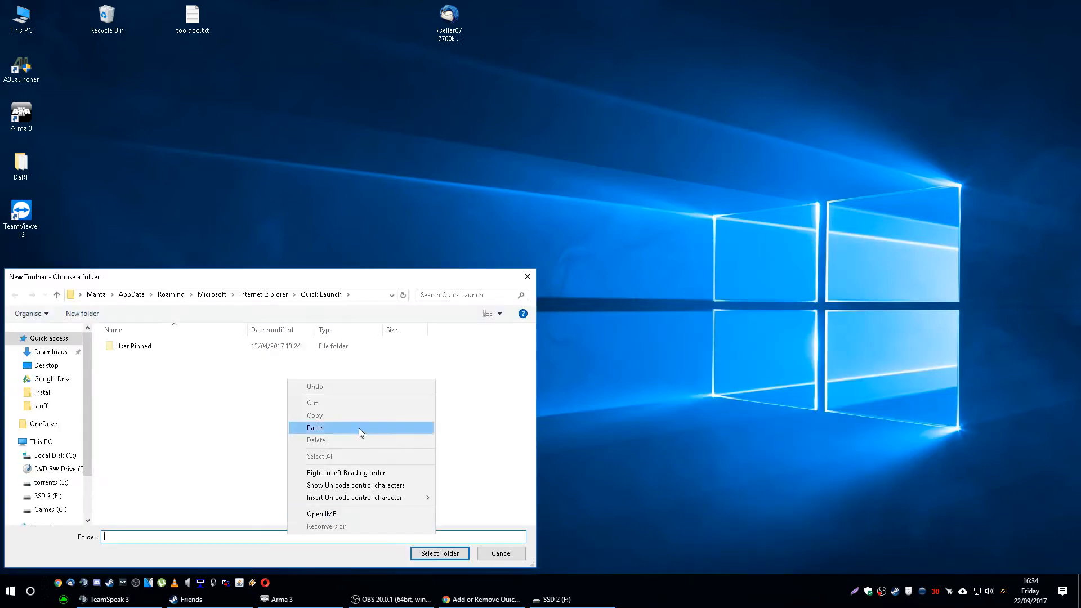
Paste the Quick Launch folder path so the toolbar is created from it.
click(314, 428)
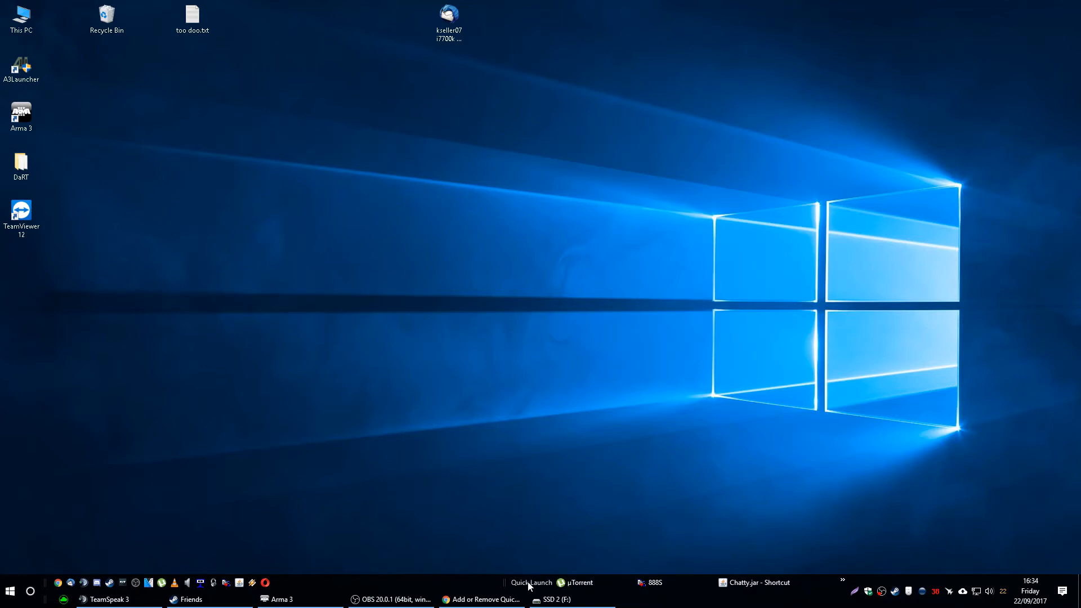
Untick Show Text on the new Quick Launch toolbar so shortcuts show as icons only.
right_click(529, 582)
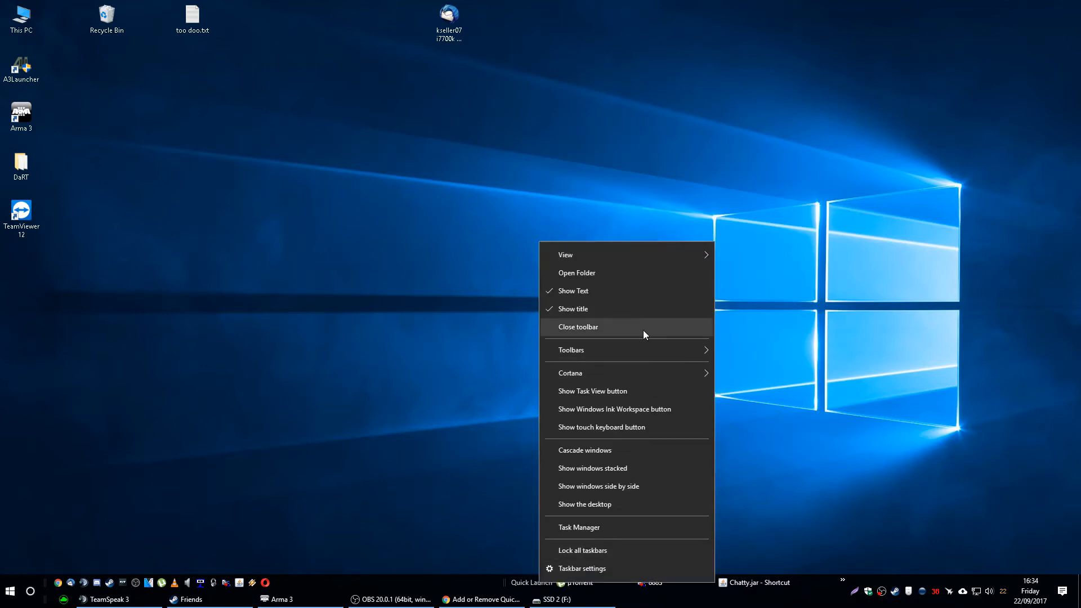
click(577, 326)
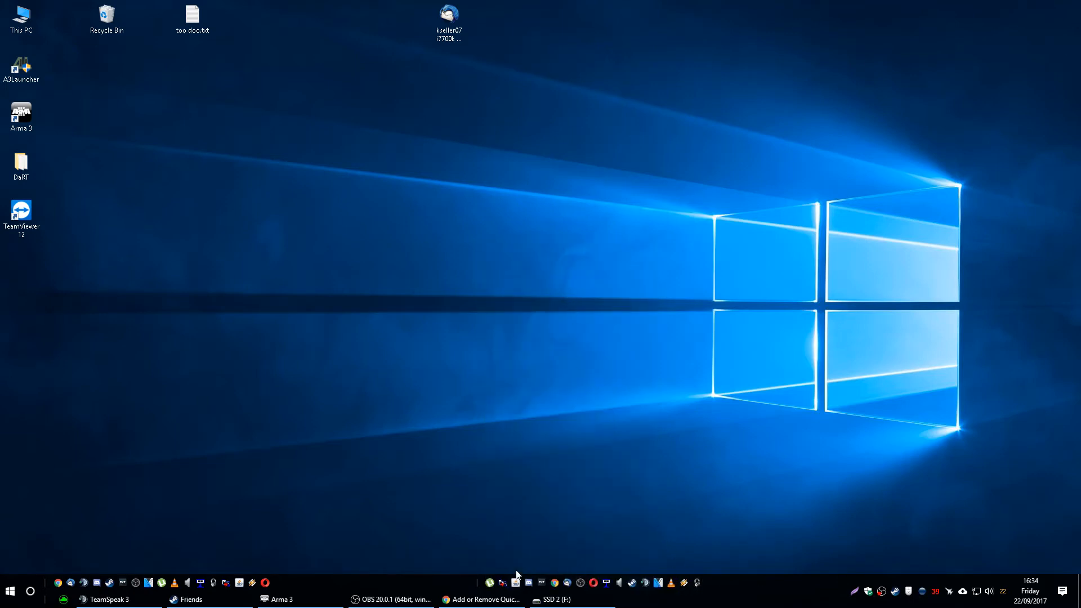
mouse_move(440, 586)
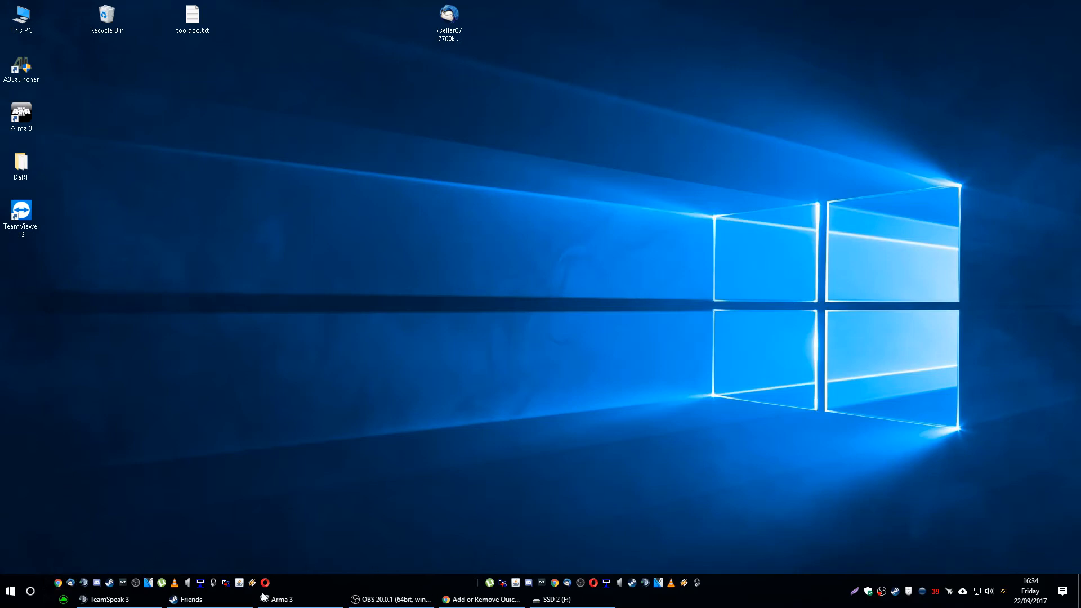
mouse_move(617, 577)
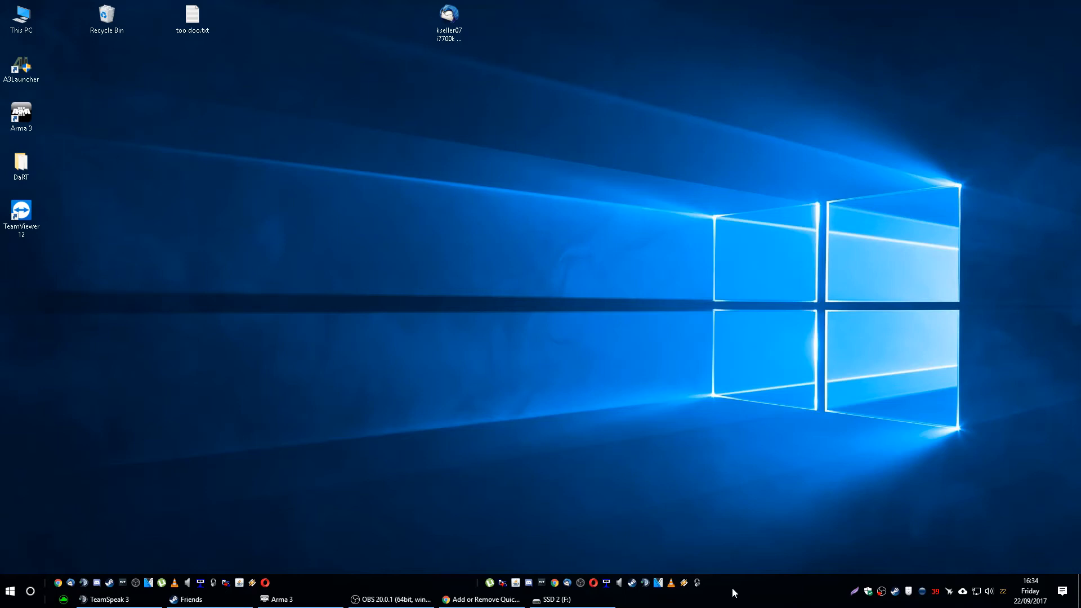
mouse_move(457, 572)
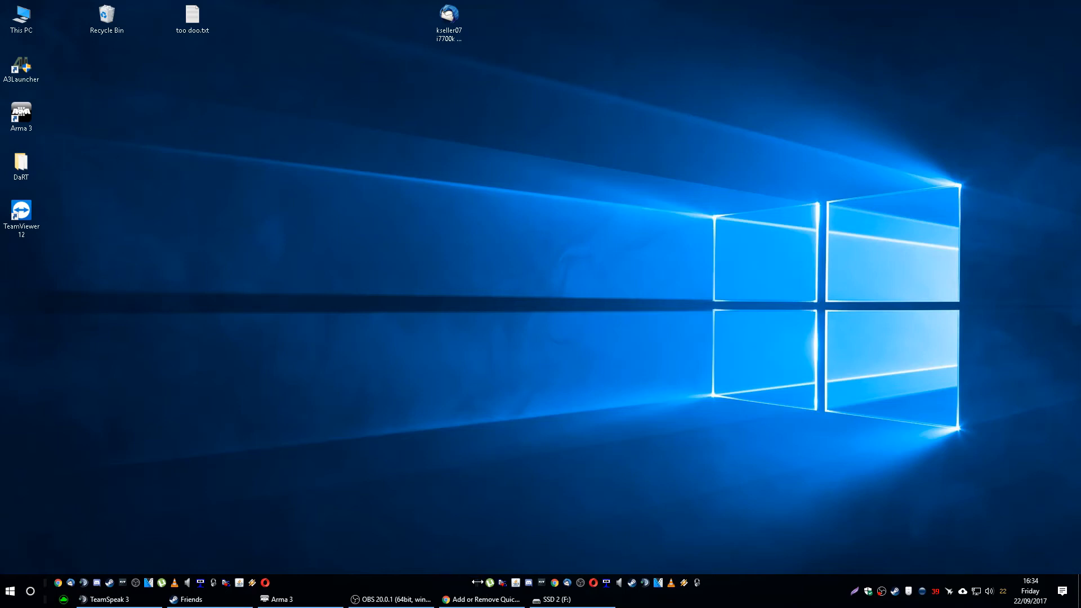
Untick the second Quick Launch entry under Toolbars to remove it from the taskbar.
right_click(565, 597)
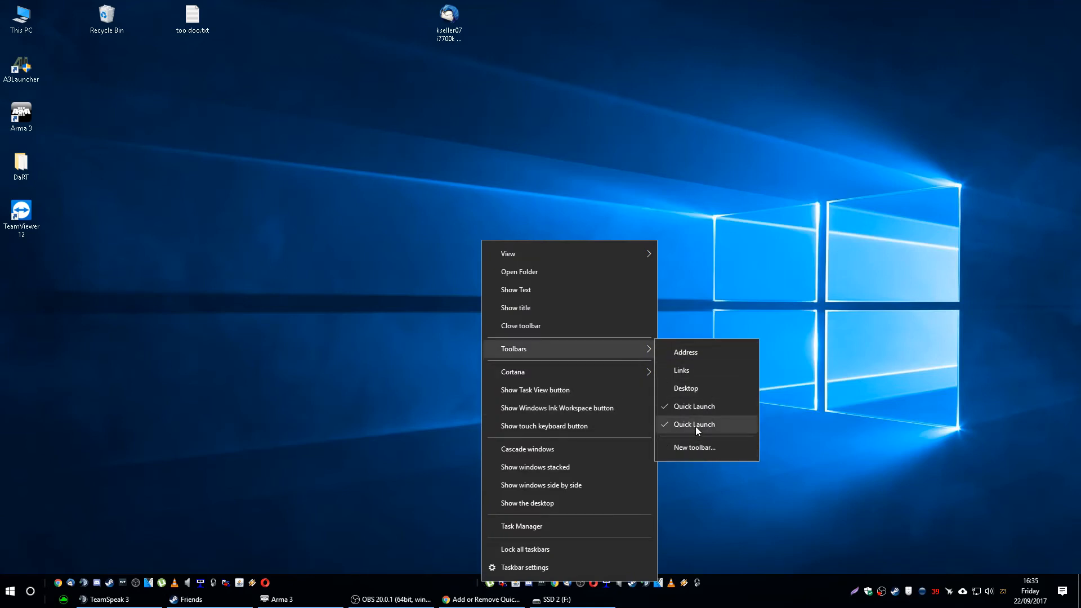
click(694, 425)
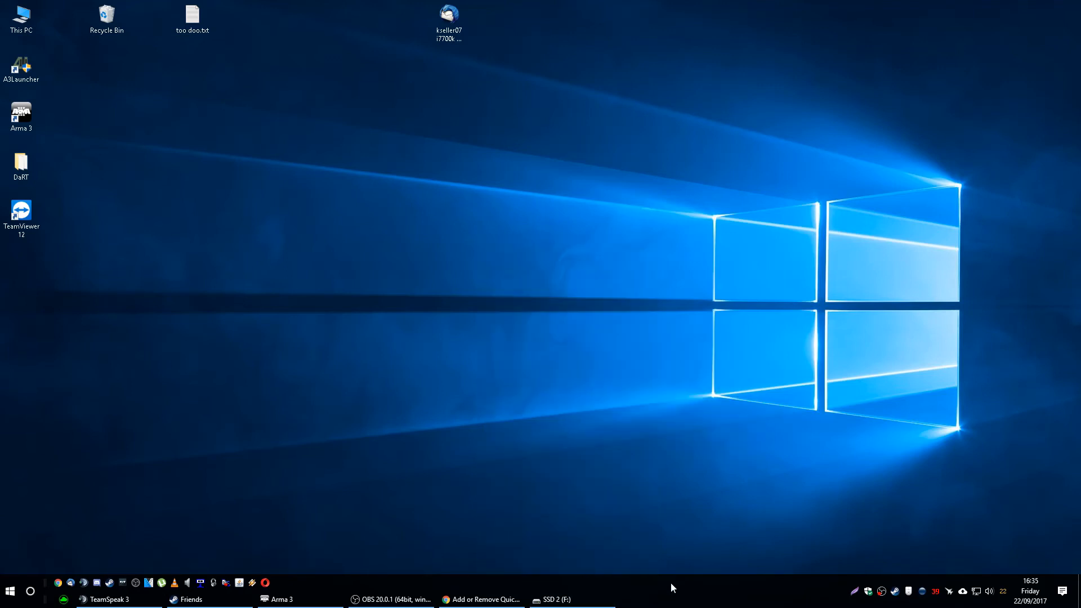